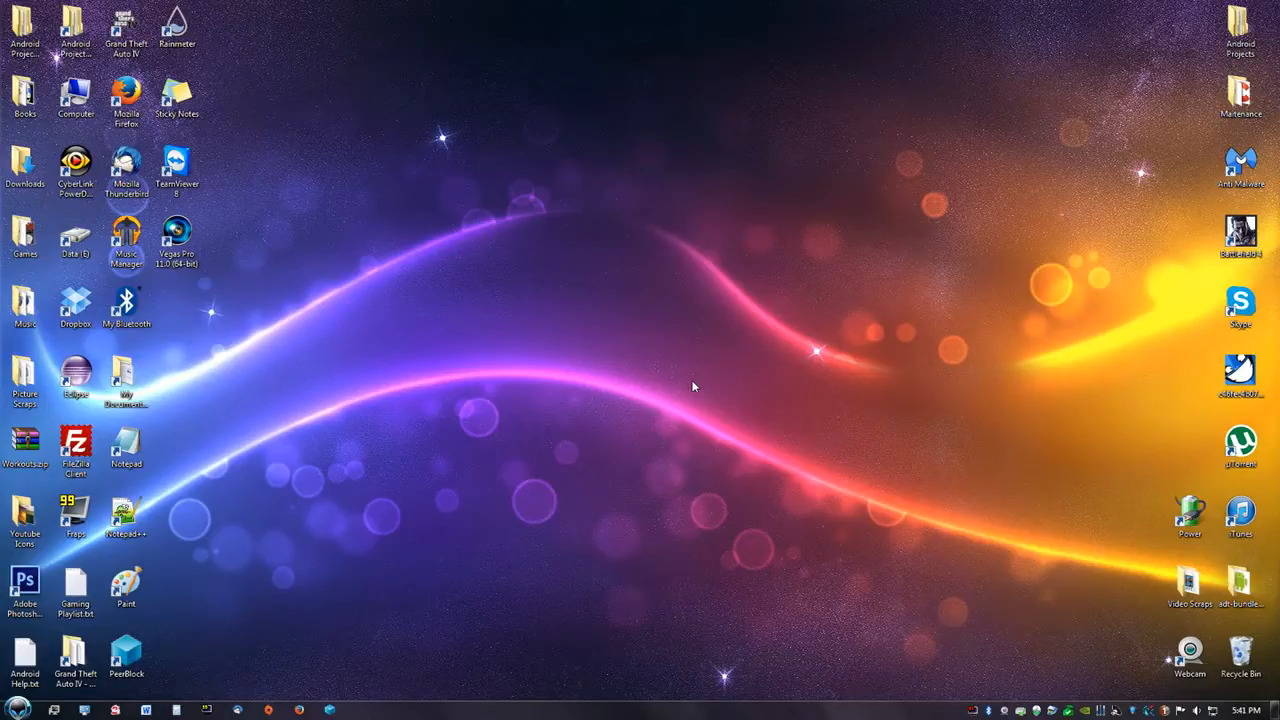
pyautogui.moveTo(670, 361)
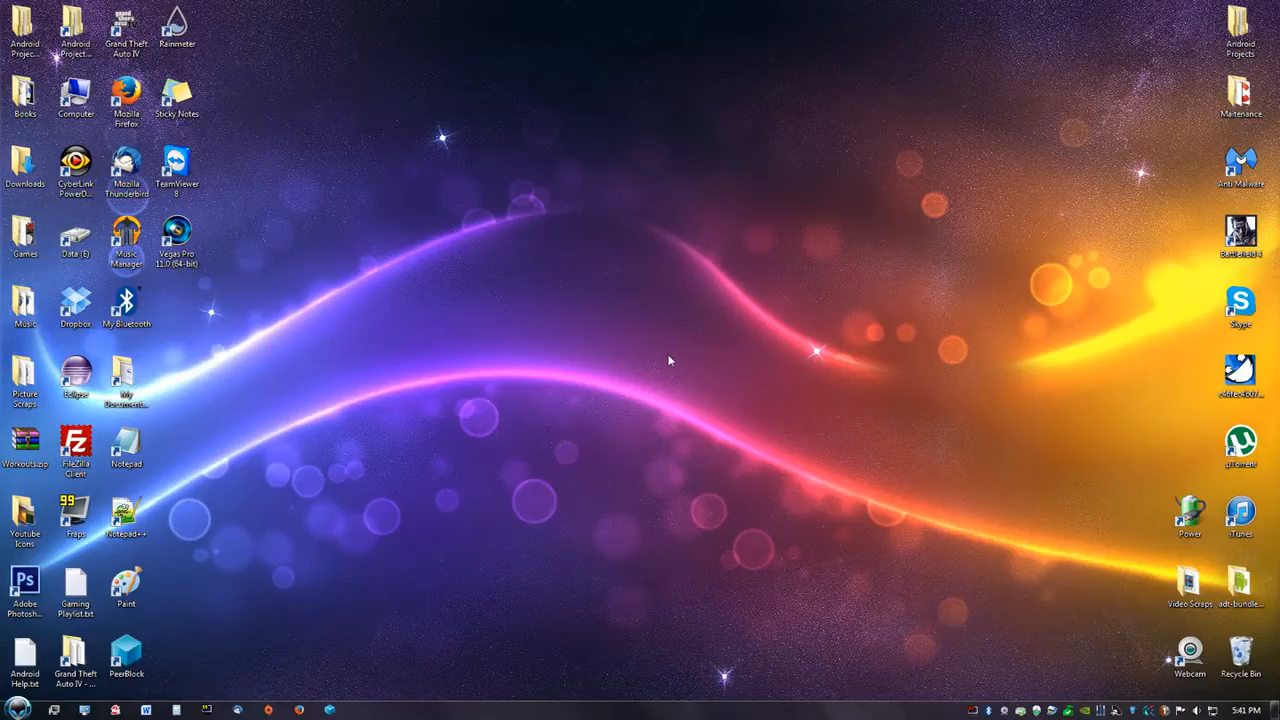
# Step: Launch the NVIDIA Control Panel from the desktop right-click menu
pyautogui.rightClick(670, 360)
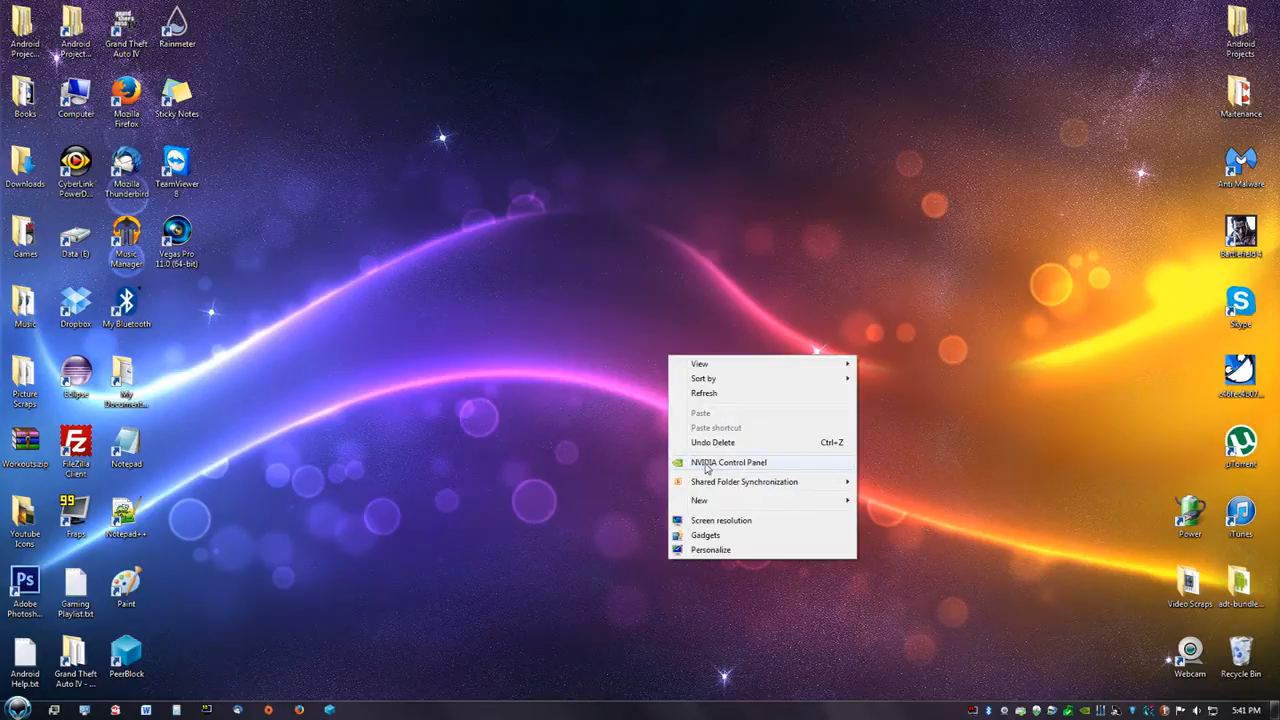
pyautogui.click(12, 710)
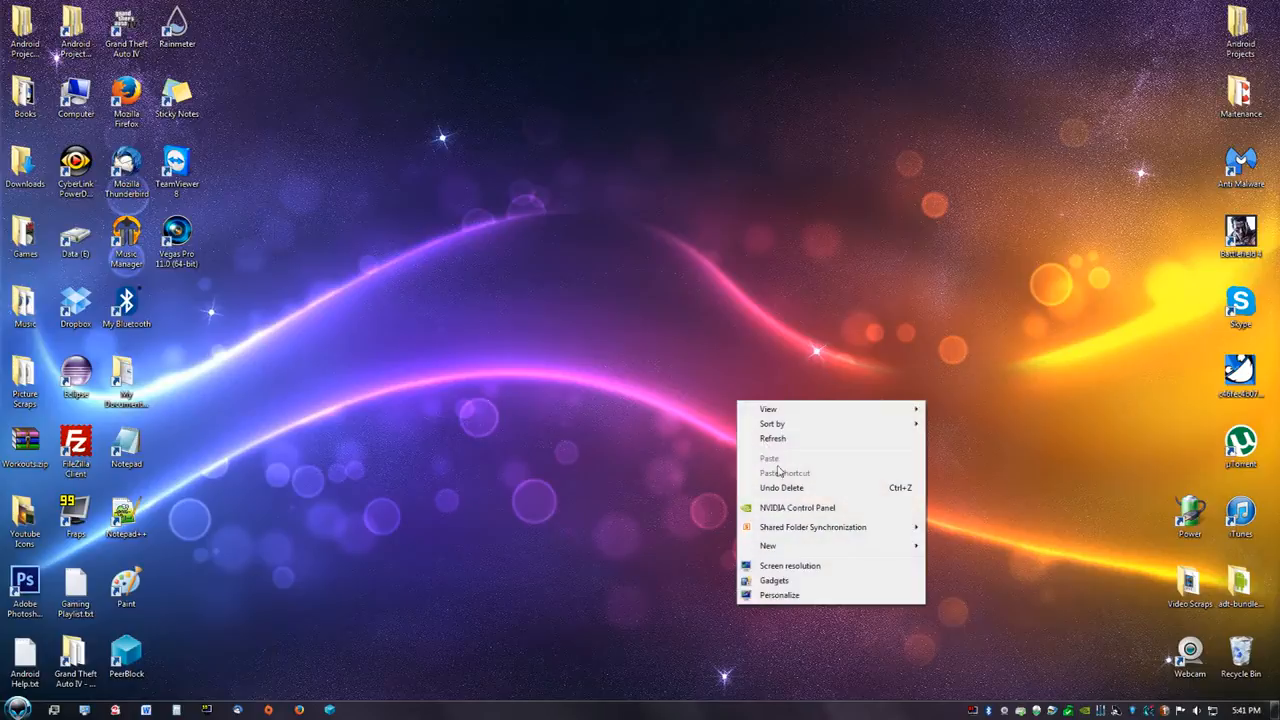
pyautogui.click(797, 507)
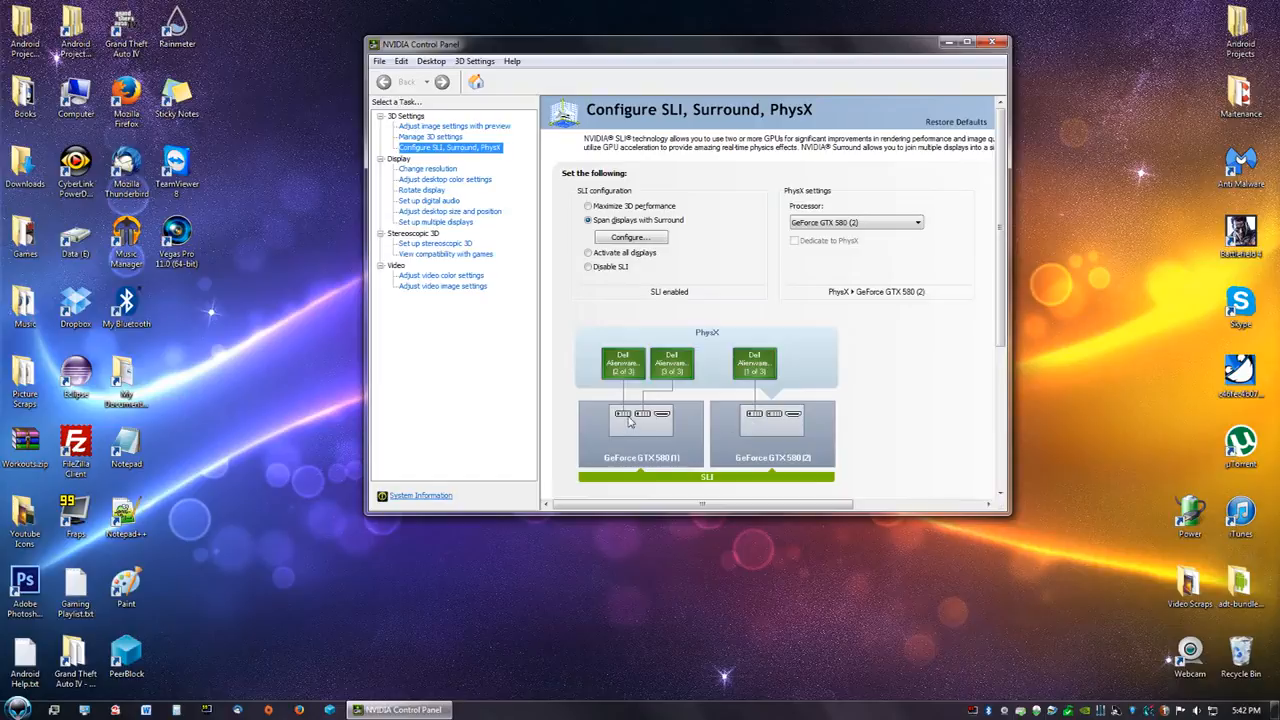
pyautogui.moveTo(670, 428)
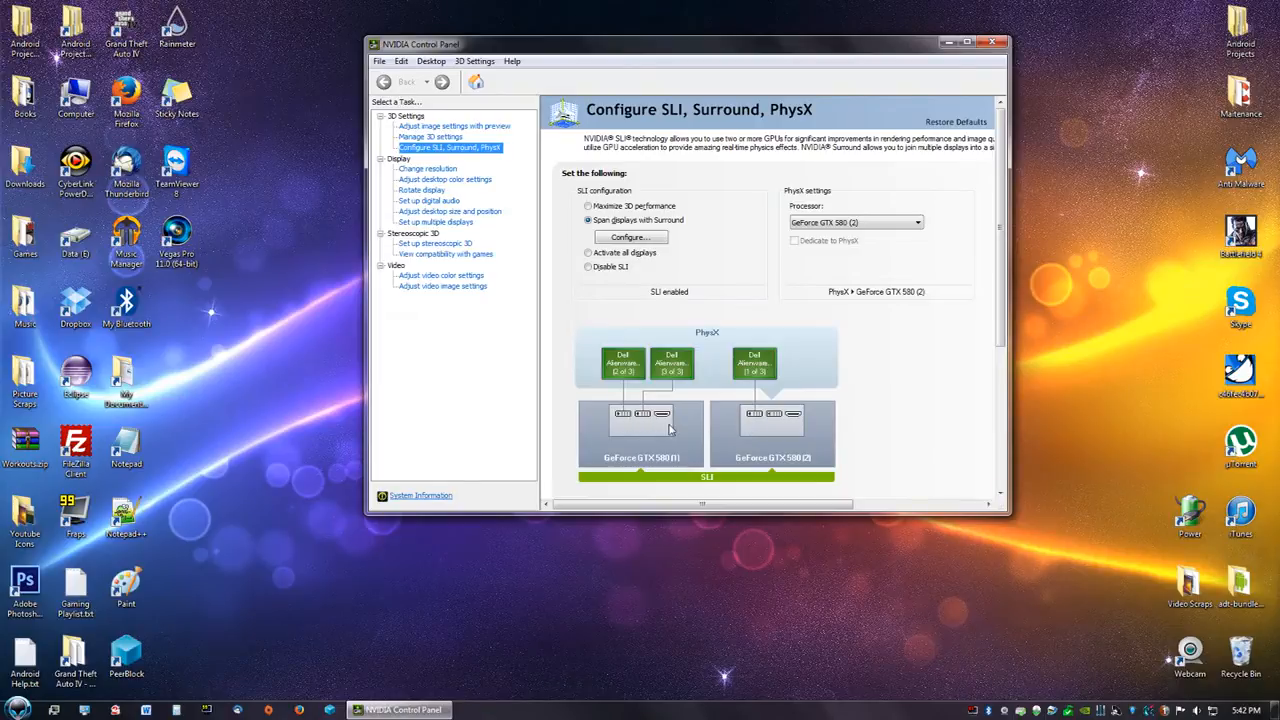
pyautogui.moveTo(721, 428)
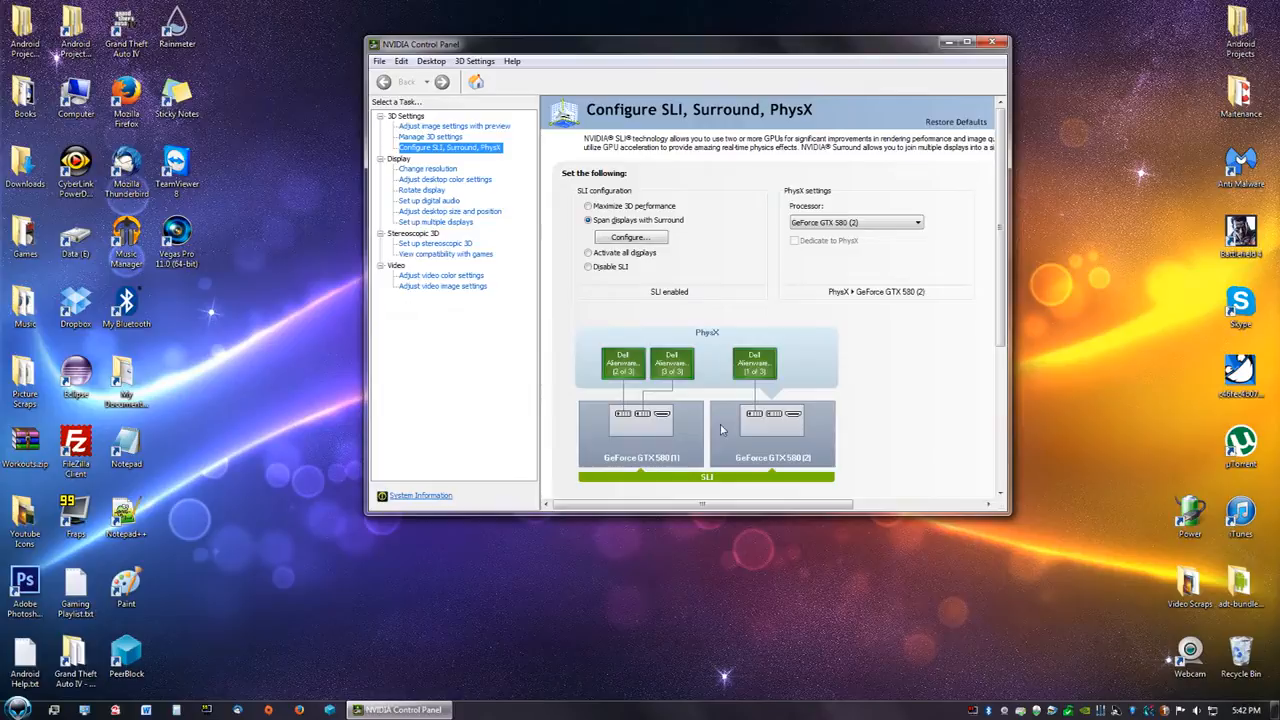
pyautogui.moveTo(630, 422)
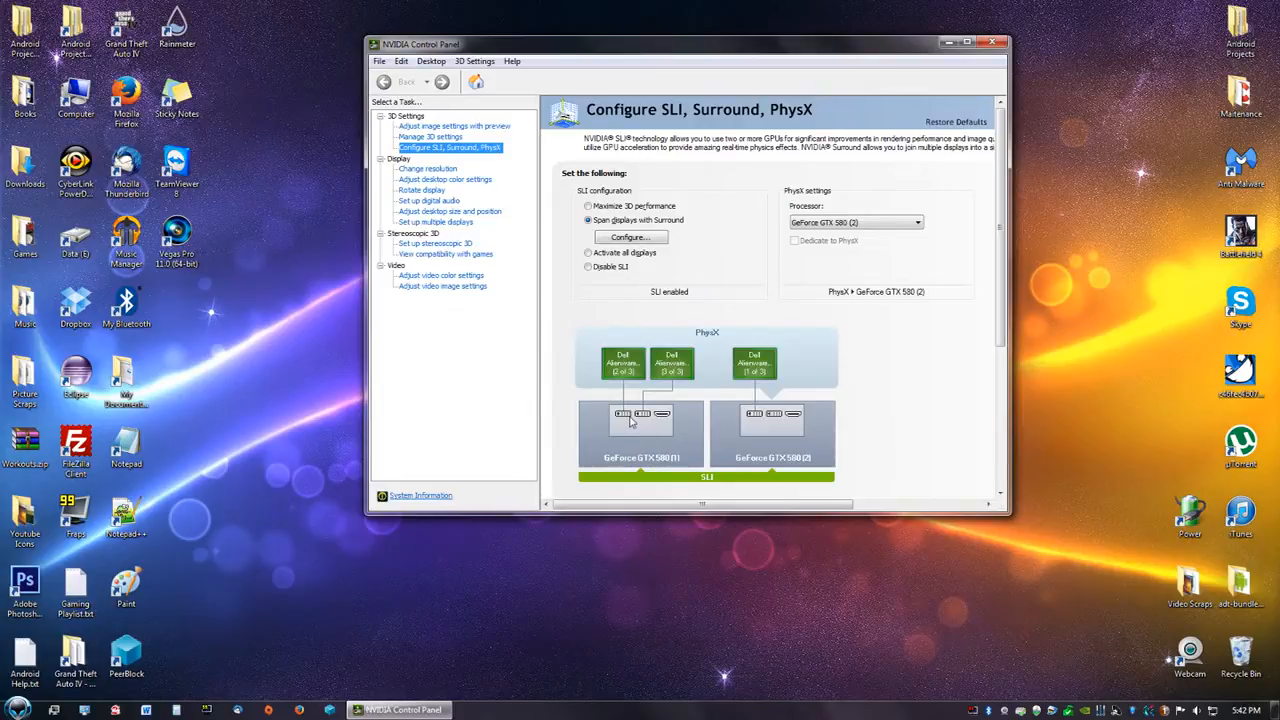
pyautogui.moveTo(755, 425)
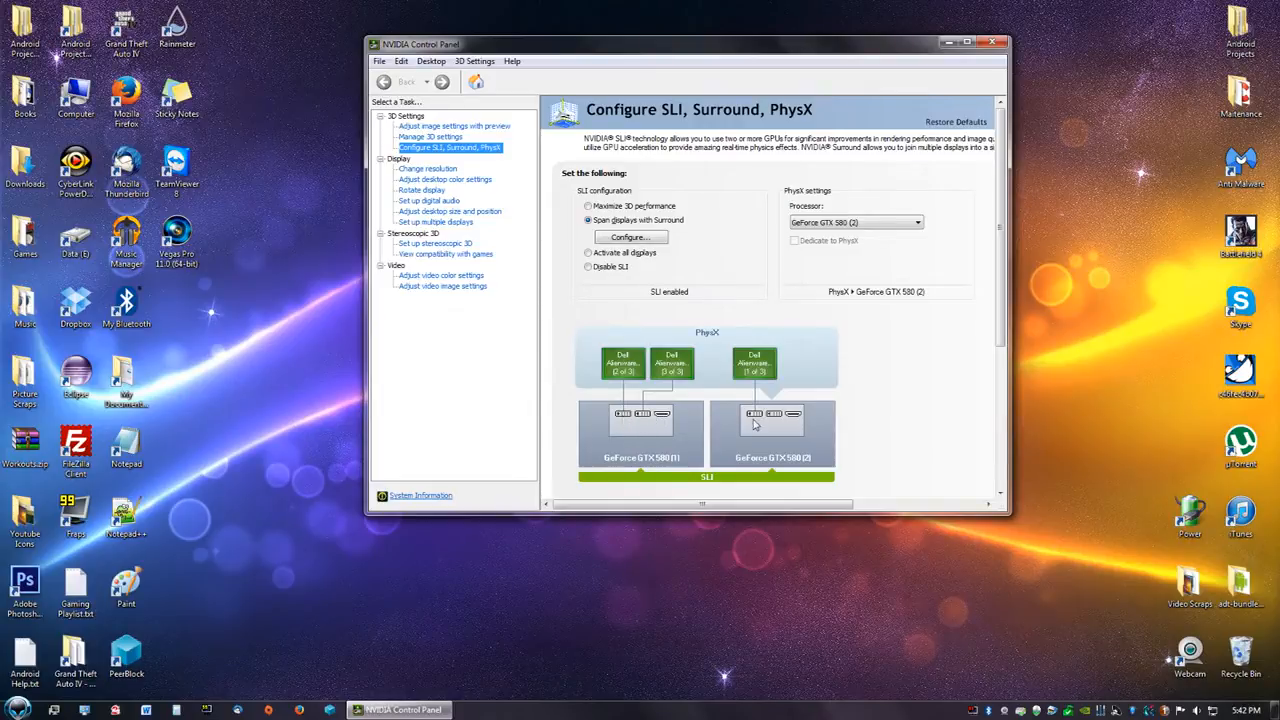
pyautogui.moveTo(463, 160)
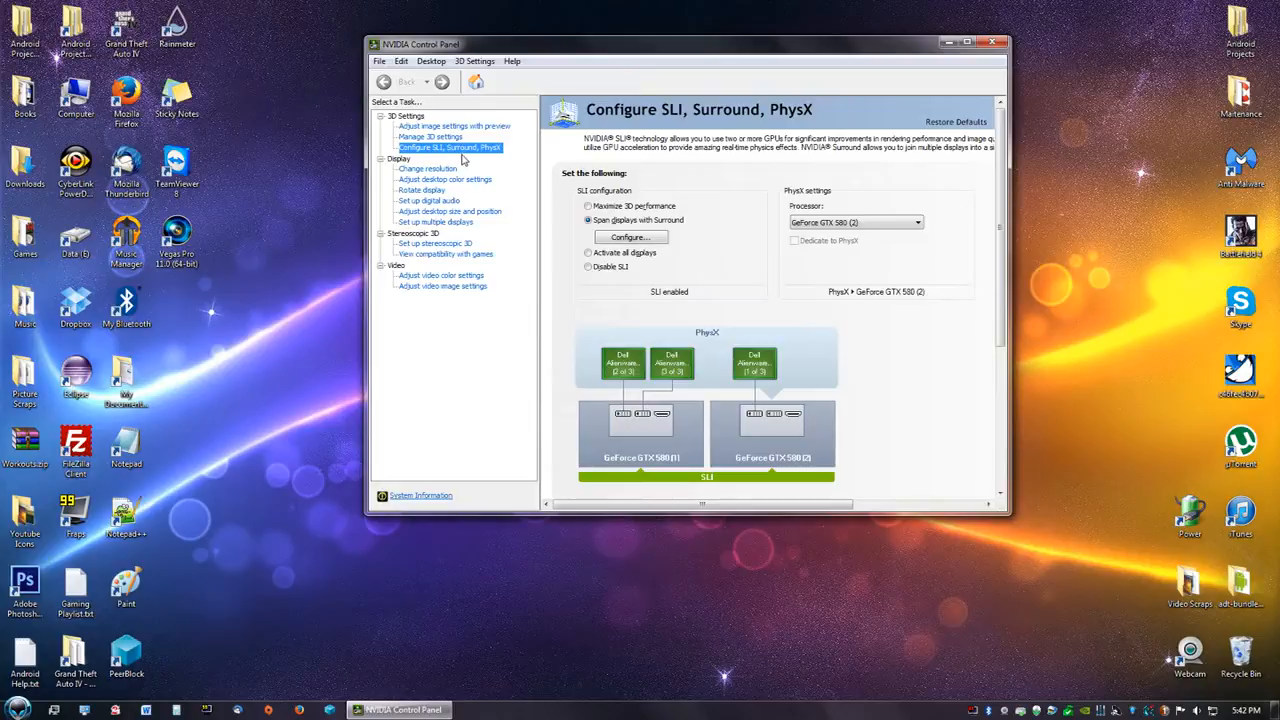
pyautogui.moveTo(415, 152)
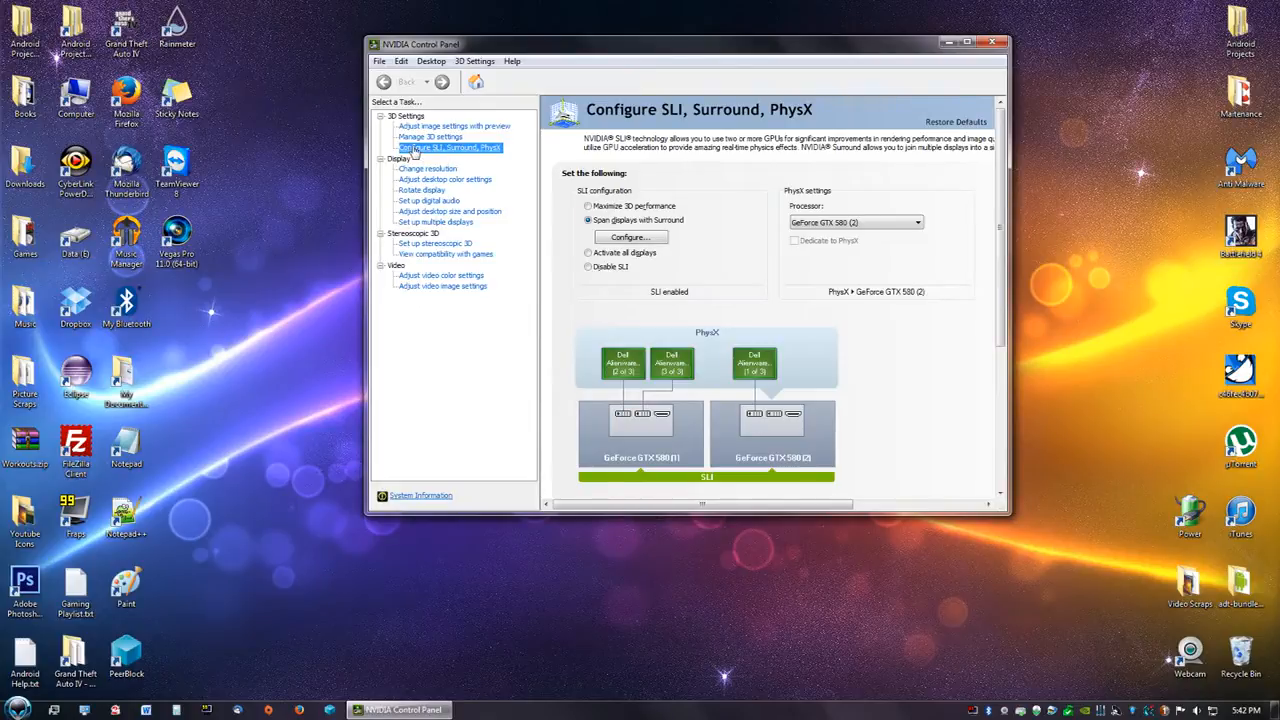
pyautogui.moveTo(480, 163)
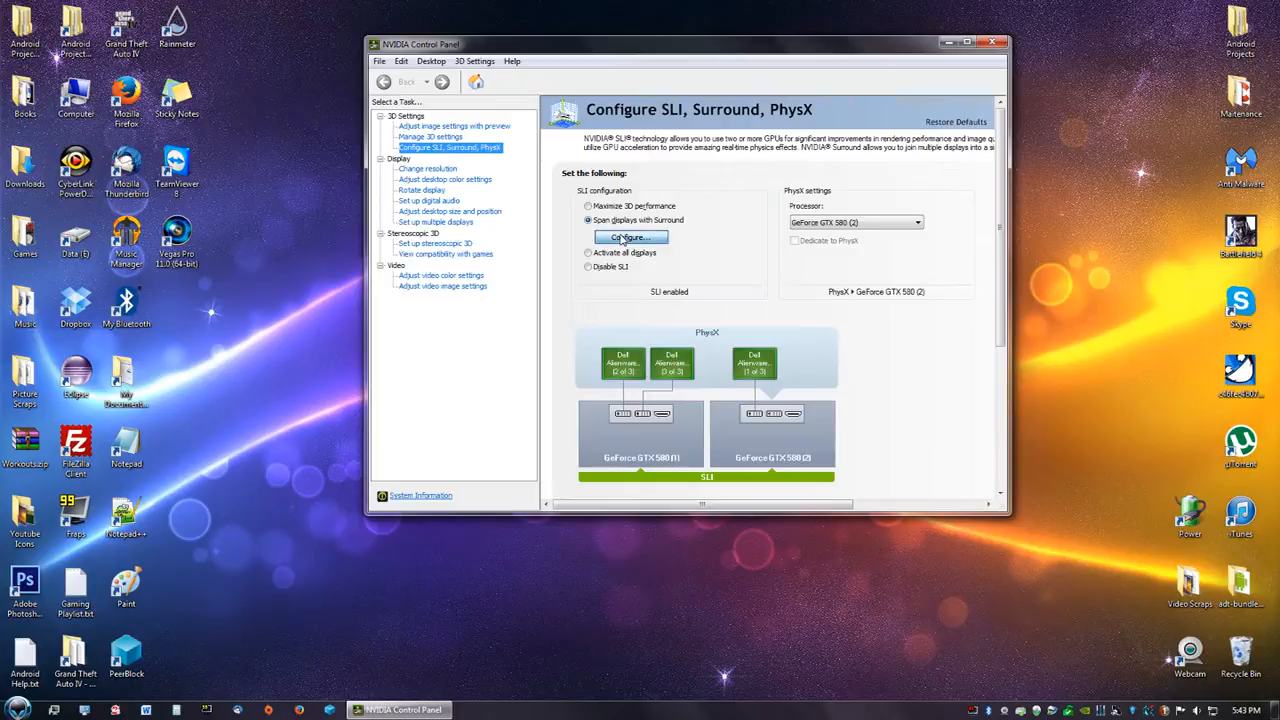
pyautogui.click(629, 237)
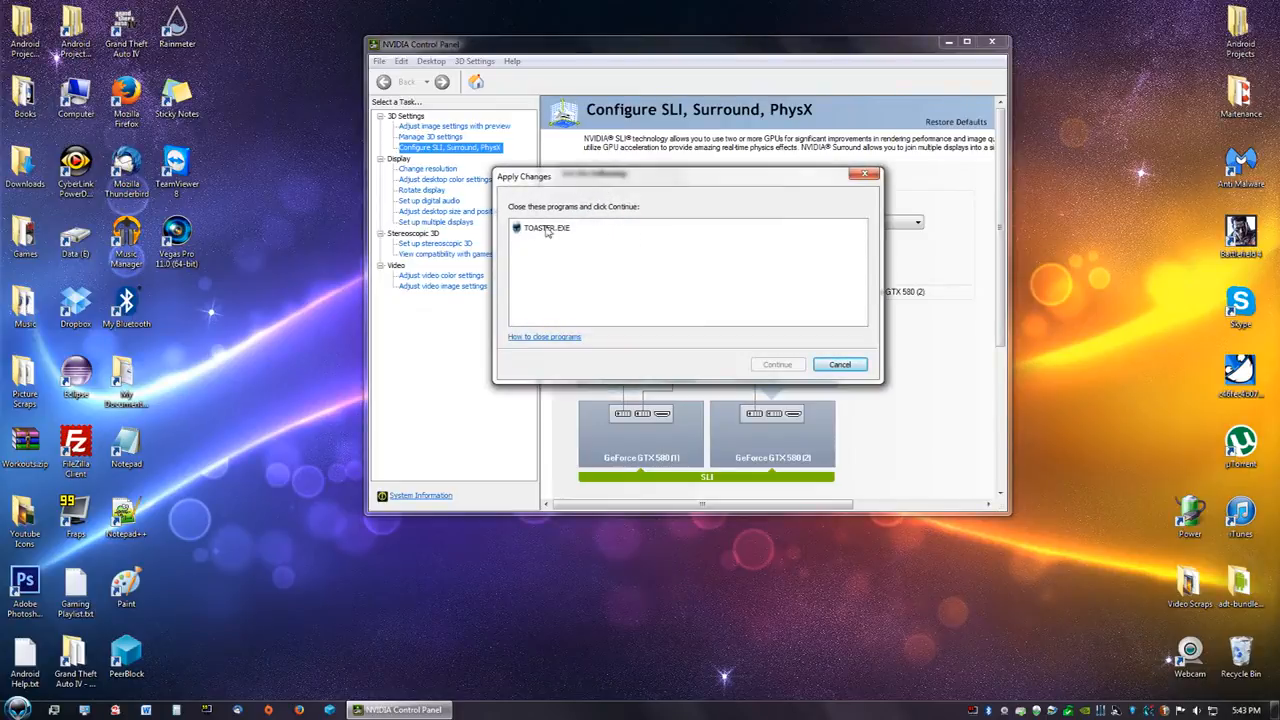
pyautogui.moveTo(573, 231)
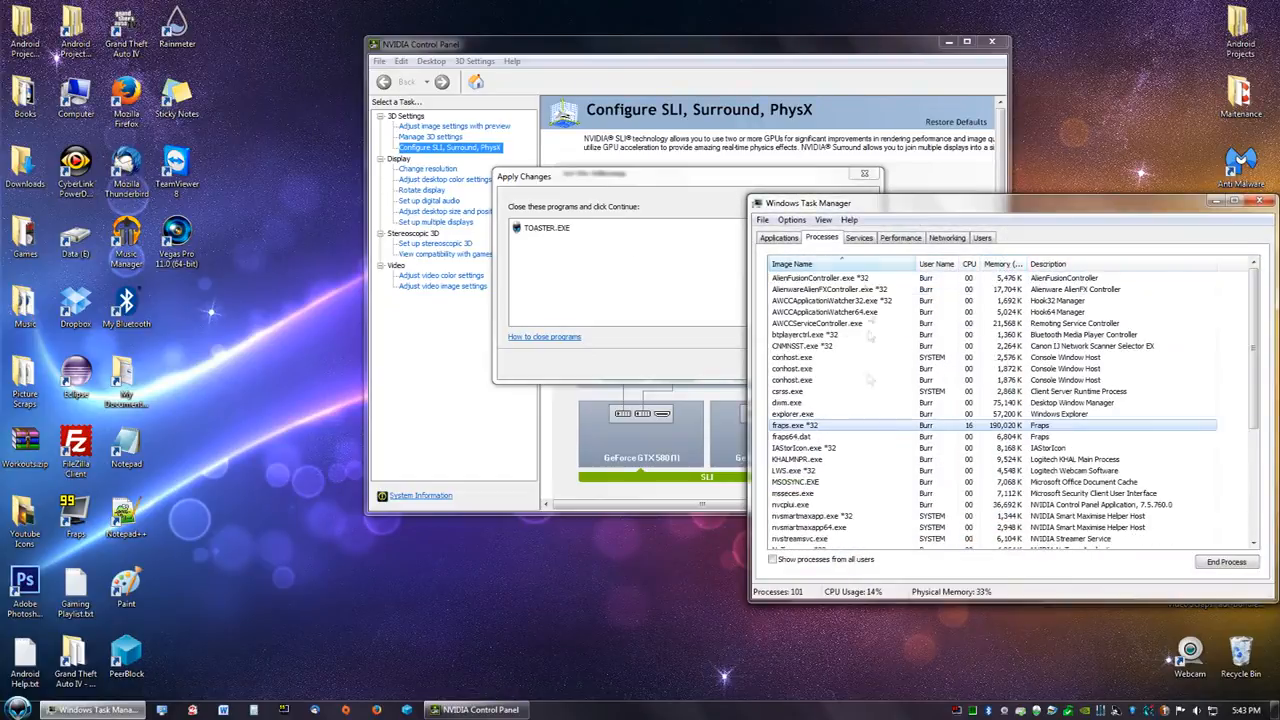
pyautogui.scroll(-3)
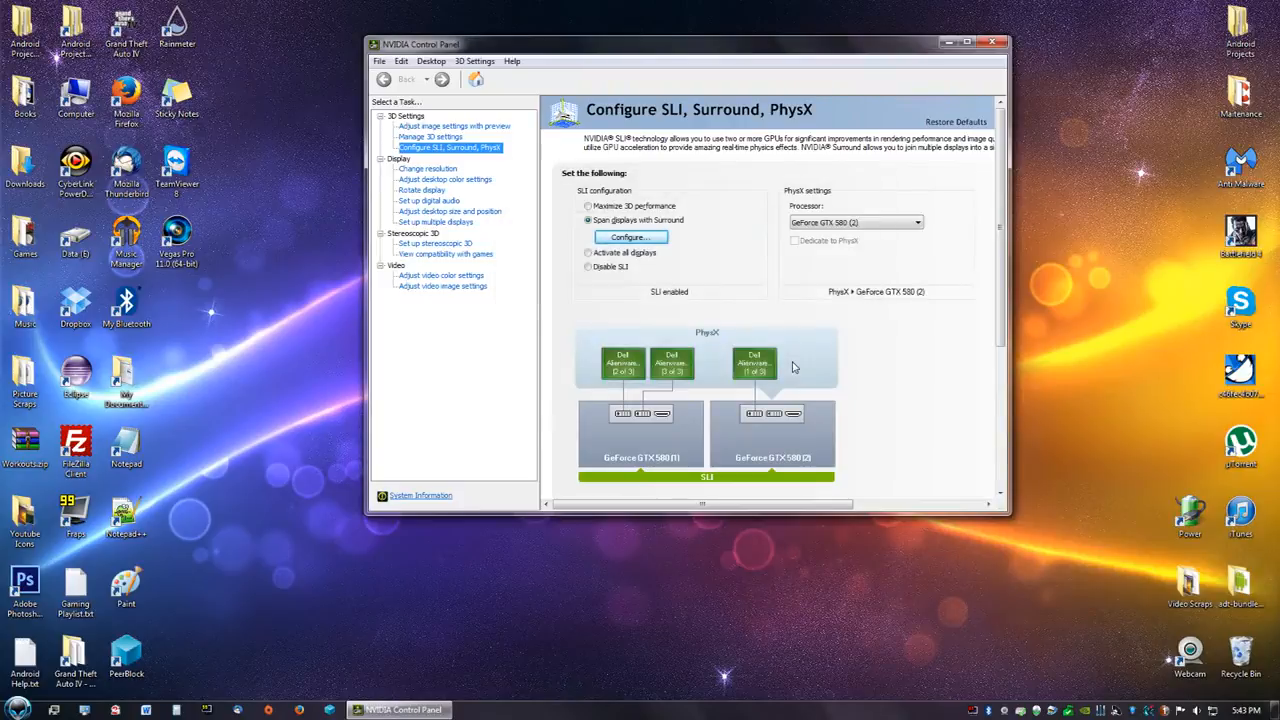
# Step: Configure Surround displays to list all three Dell Alienware2310 monitors
pyautogui.click(629, 237)
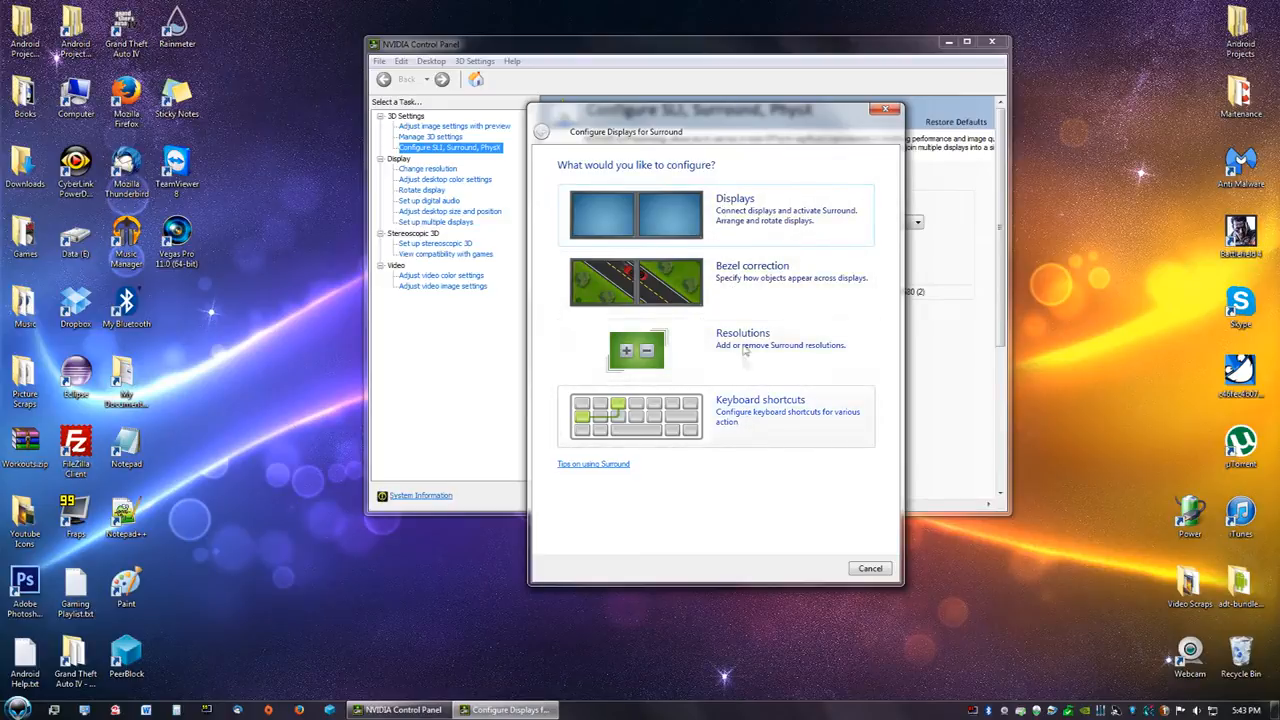
pyautogui.moveTo(715, 187)
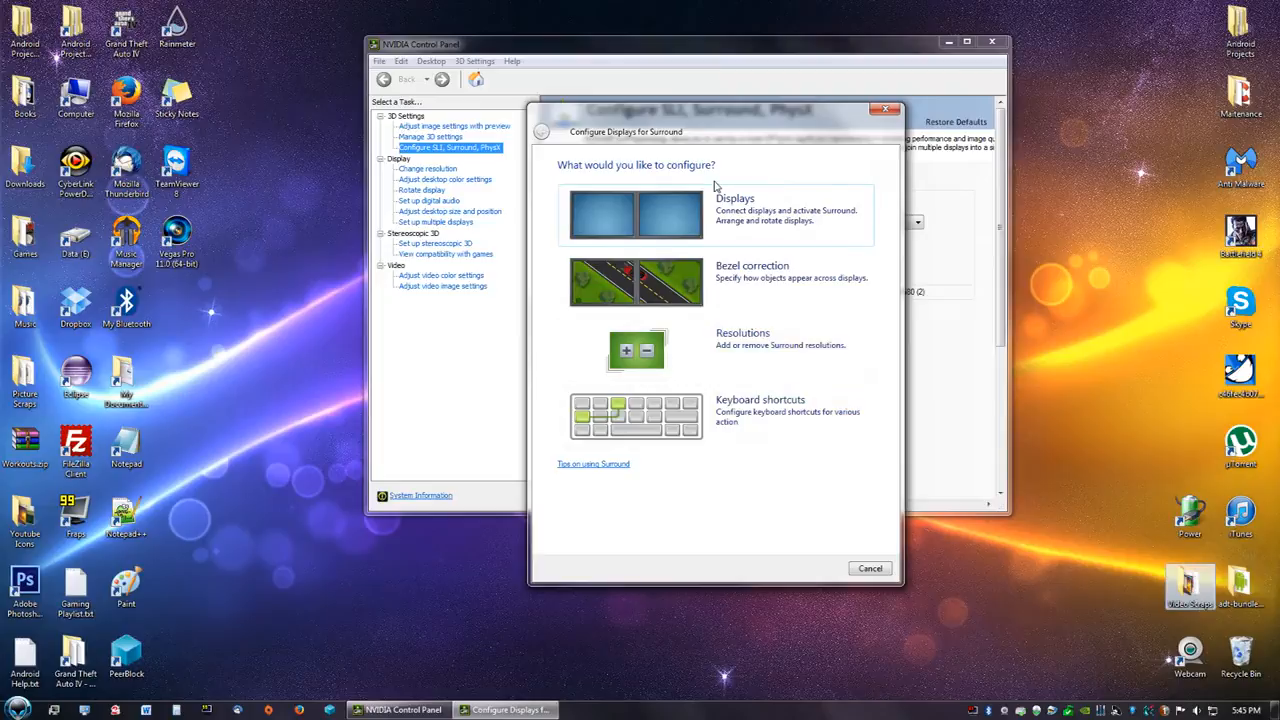
pyautogui.click(735, 210)
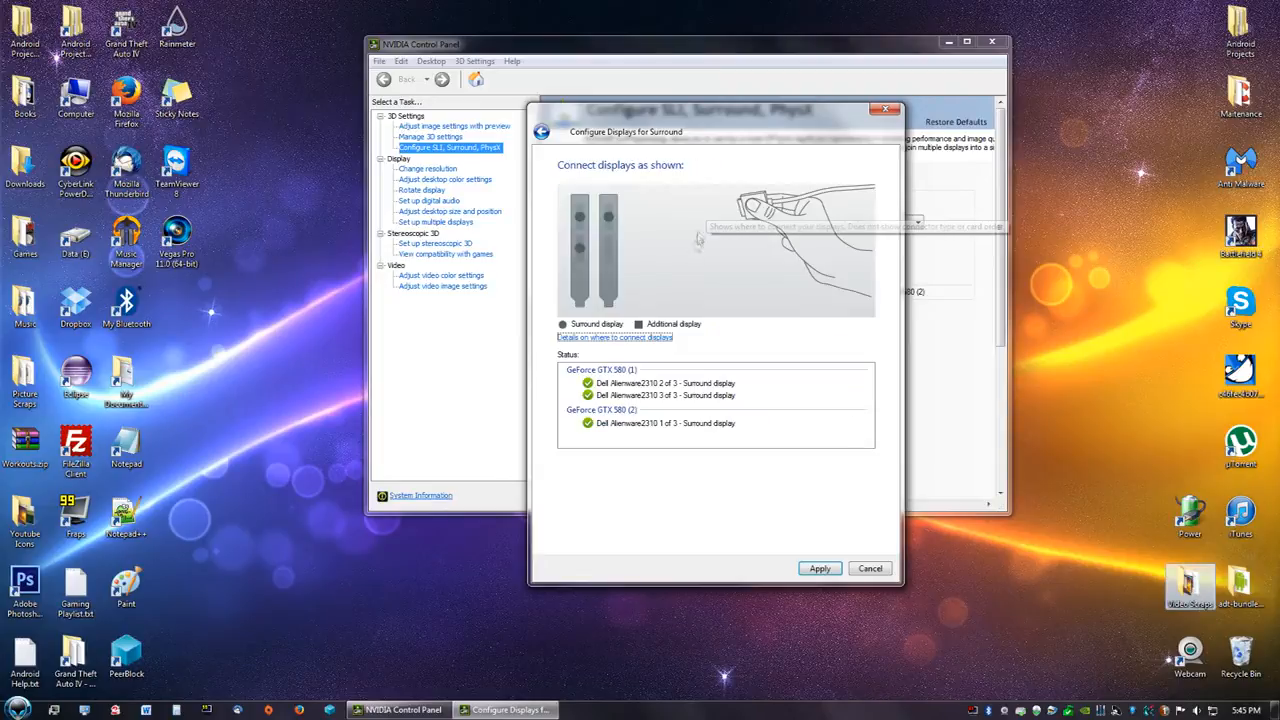
pyautogui.moveTo(600, 393)
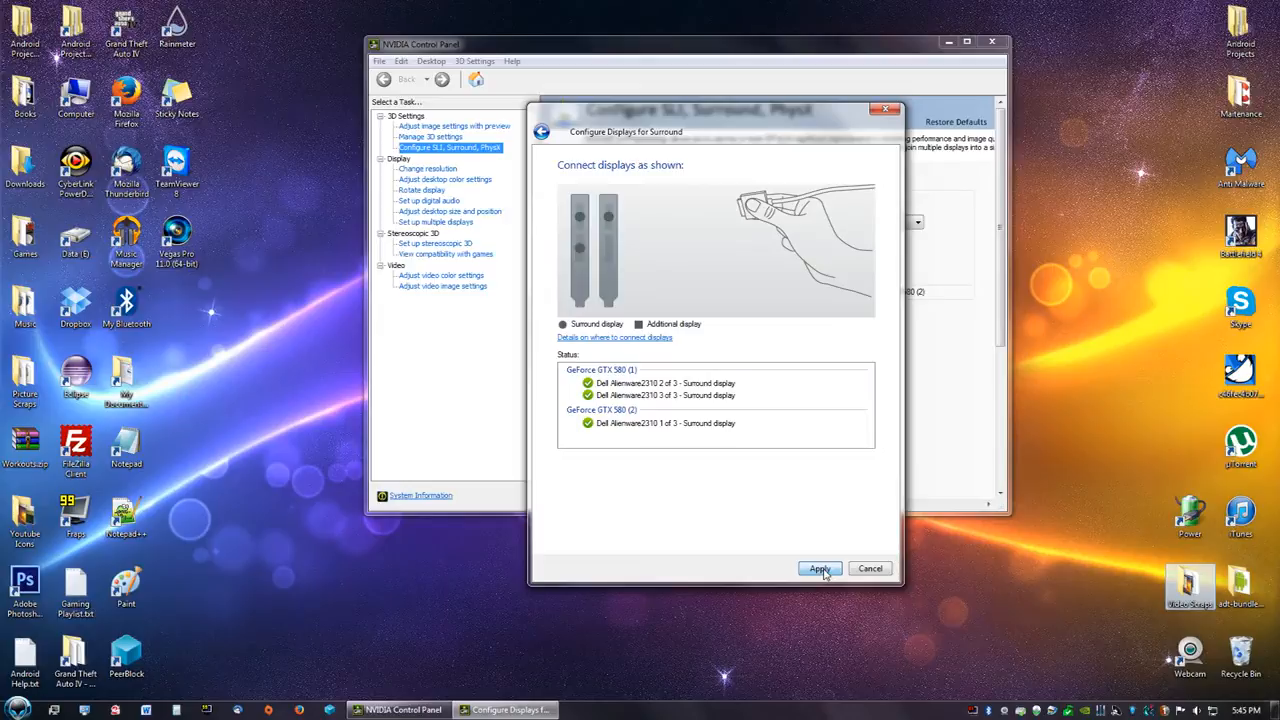
pyautogui.click(819, 568)
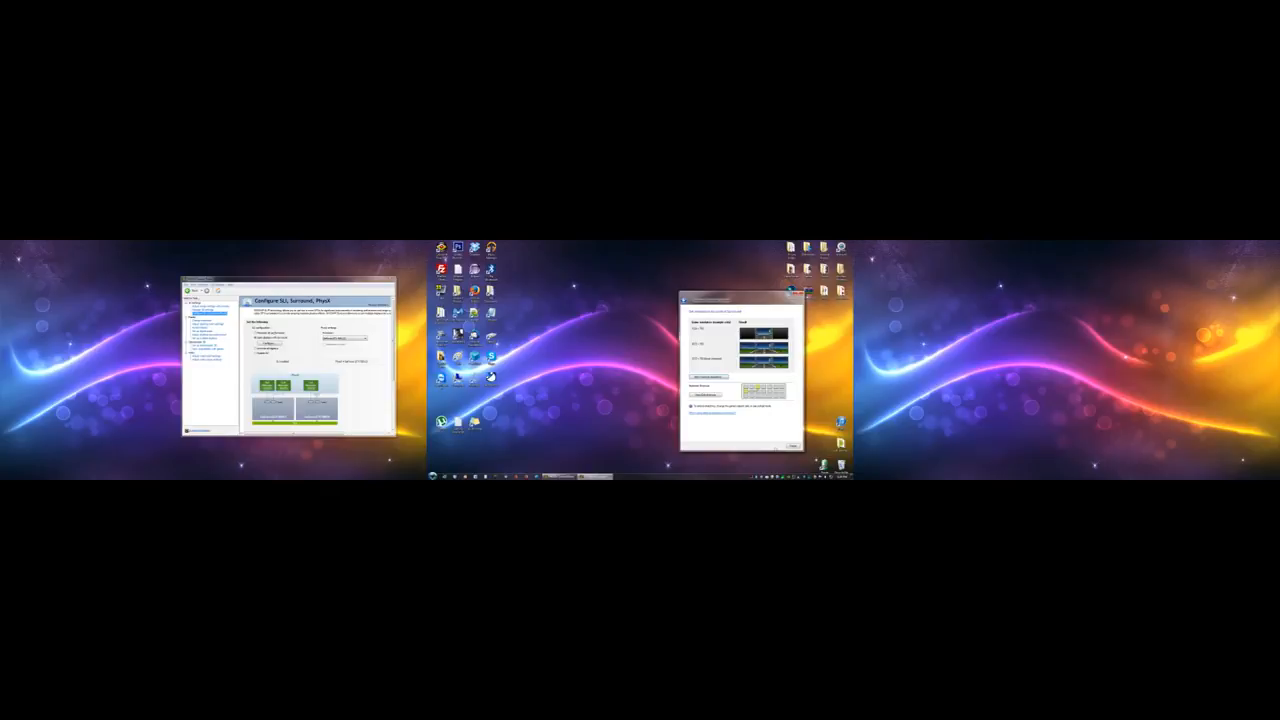
# Step: Complete the final Surround wizard window on the right-hand monitor
pyautogui.click(806, 293)
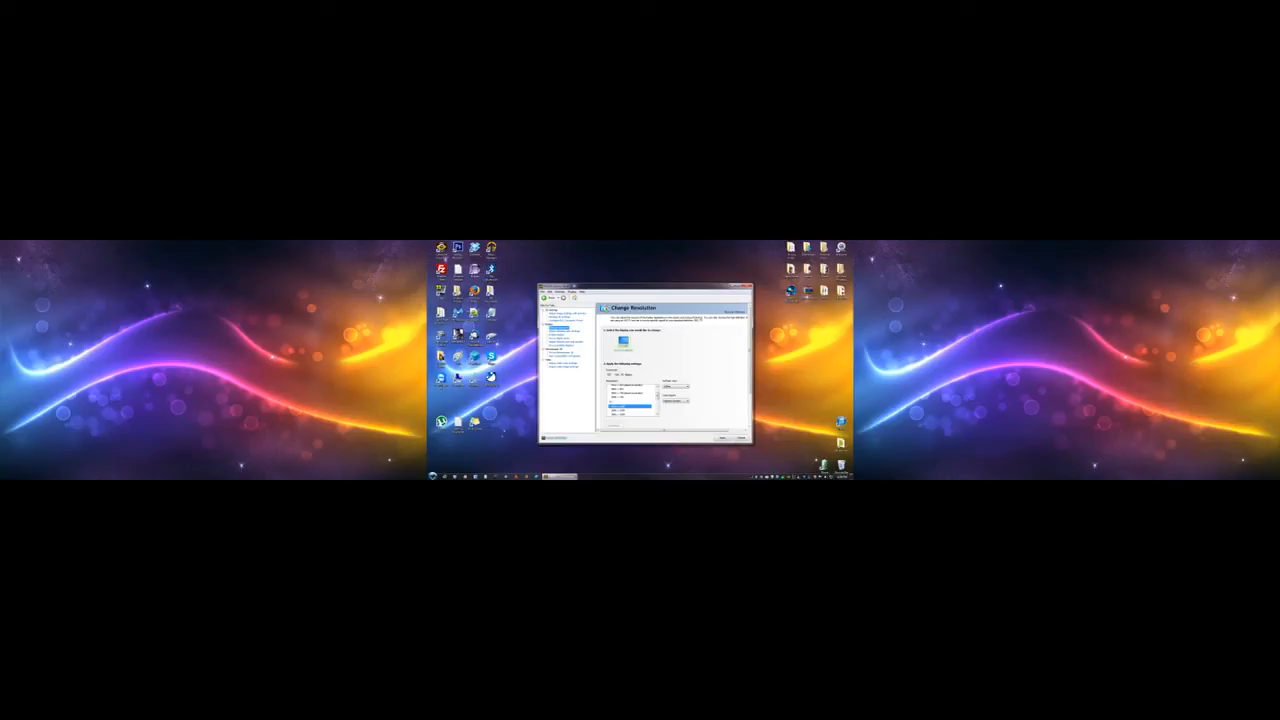
# Step: Expand the Resolution list to show the wide multi-monitor Surround resolutions
pyautogui.click(630, 408)
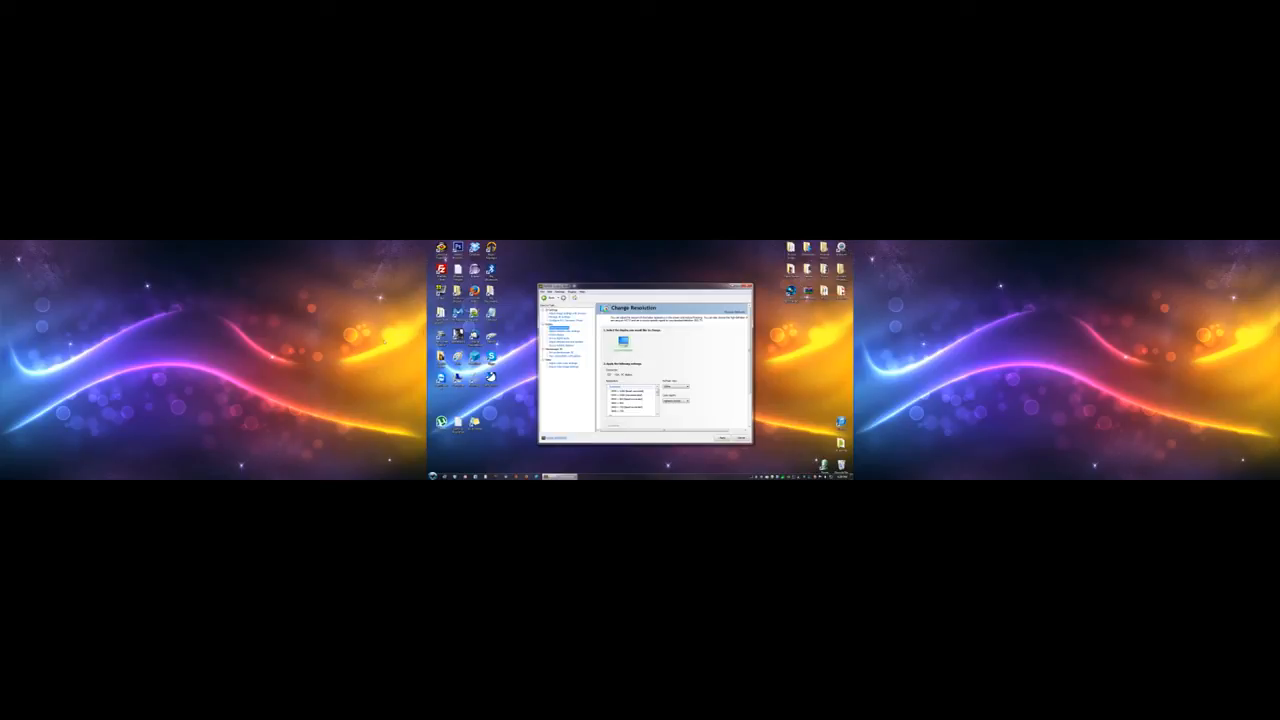